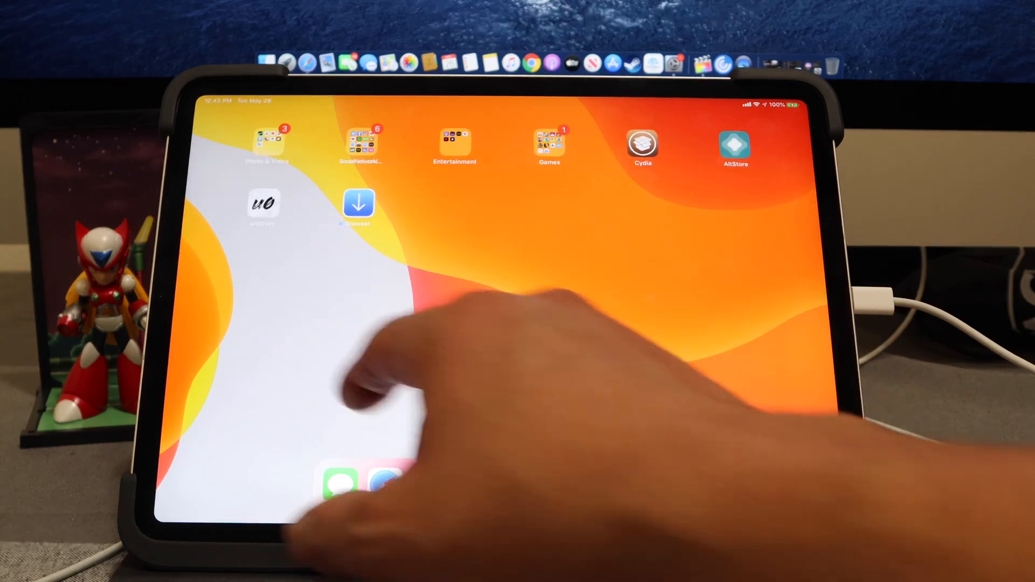
Return to the first Home Screen page with the built-in apps and Cydia in the dock
{"action": "left_click", "coordinate": [261, 205]}
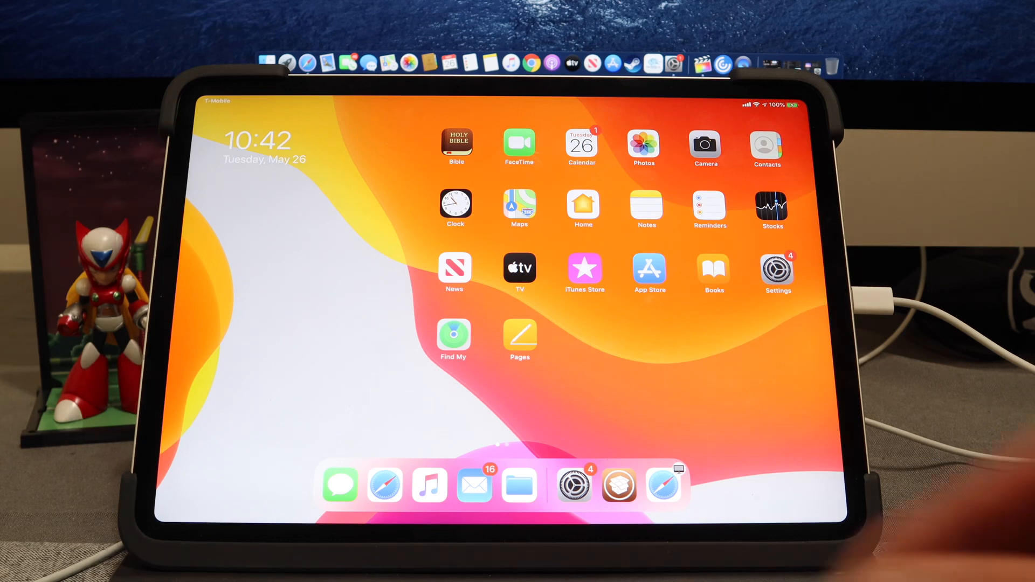
Launch Cydia from the dock and show its Sources list of nine repositories
{"action": "left_click", "coordinate": [618, 486]}
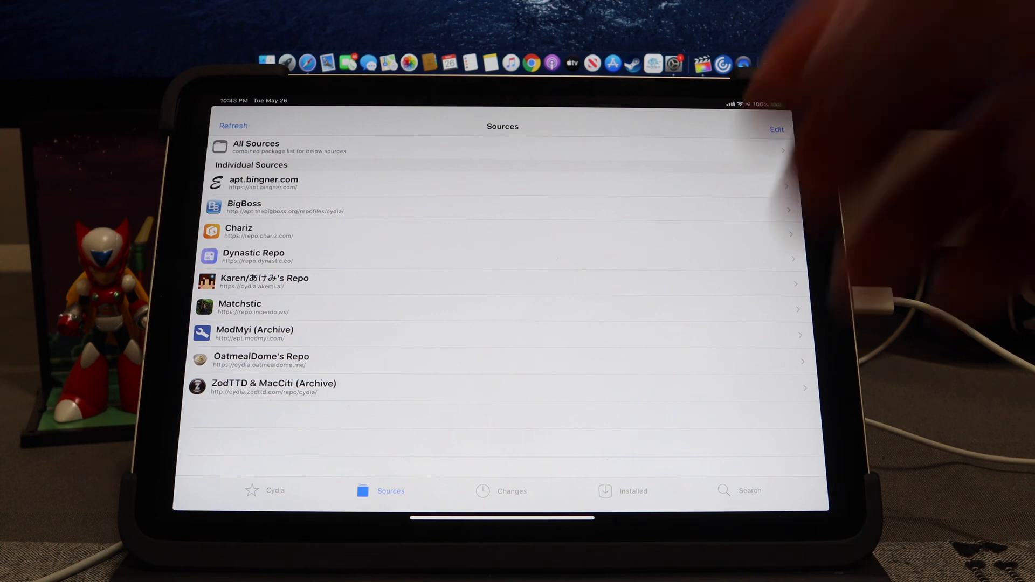
Check the add-source URL dialog in edit mode, cancel it, and finish editing the sources
{"action": "left_click", "coordinate": [776, 129]}
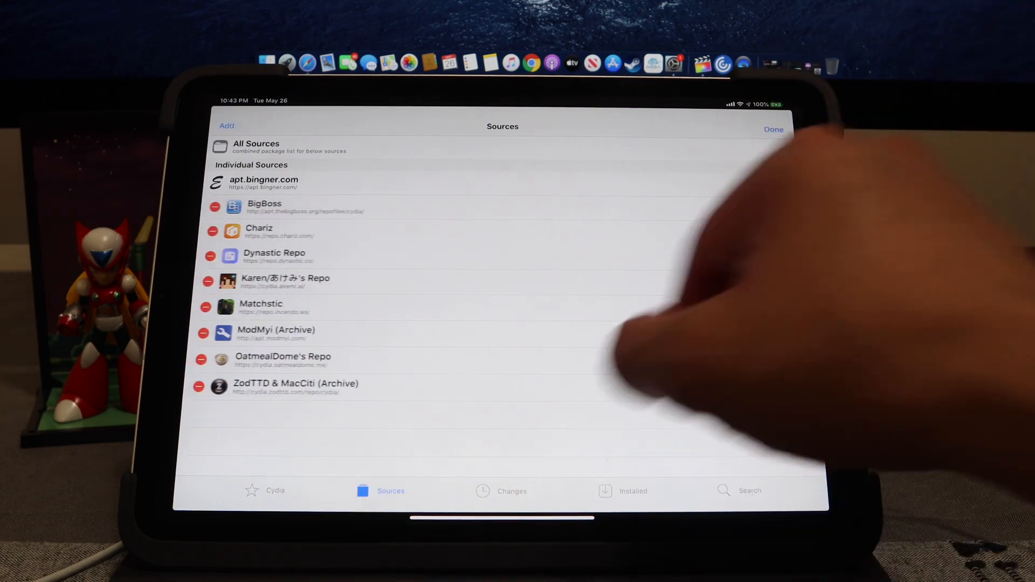
{"action": "left_click", "coordinate": [226, 125]}
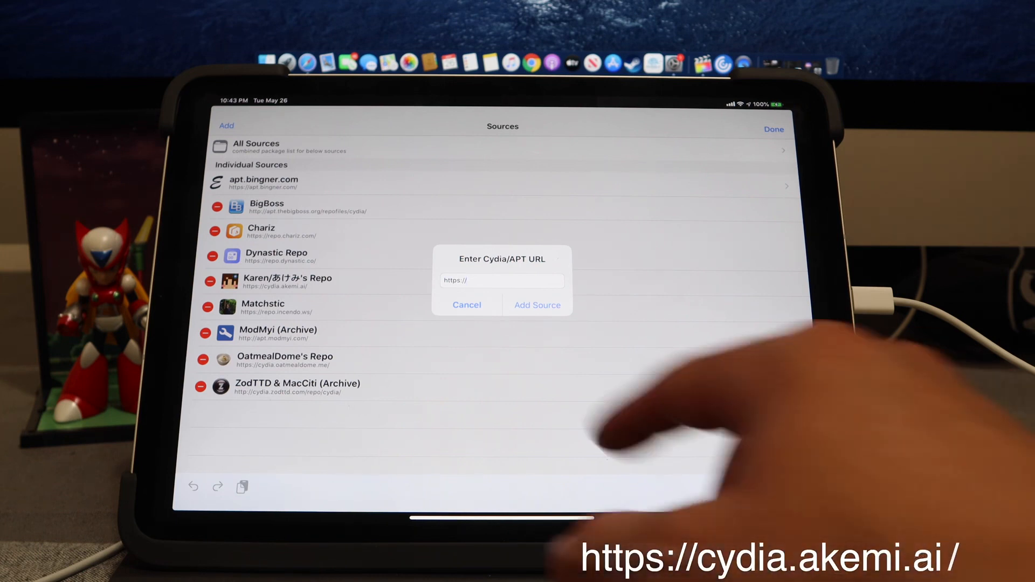
{"action": "left_click", "coordinate": [466, 303]}
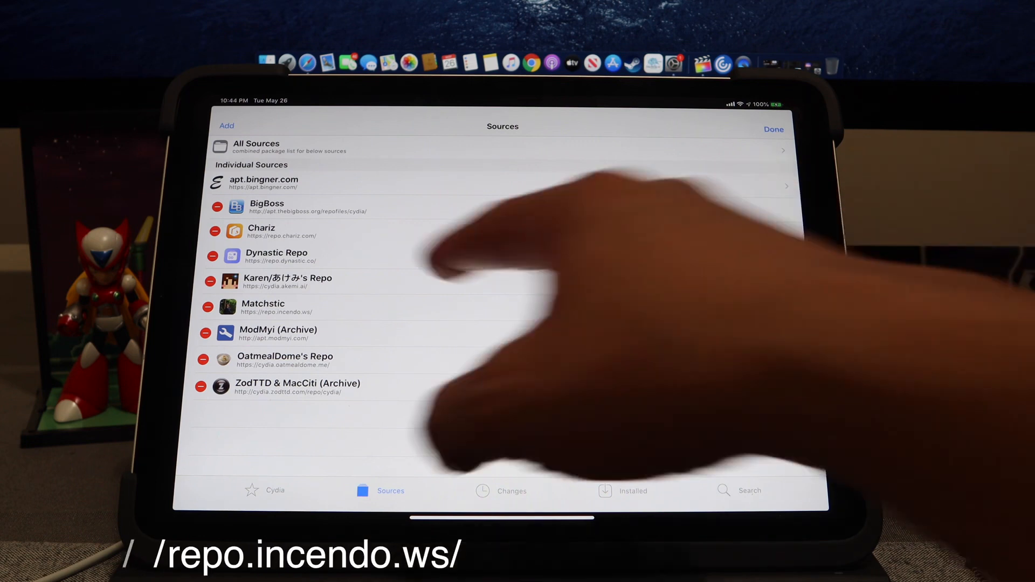
{"action": "left_click", "coordinate": [226, 125]}
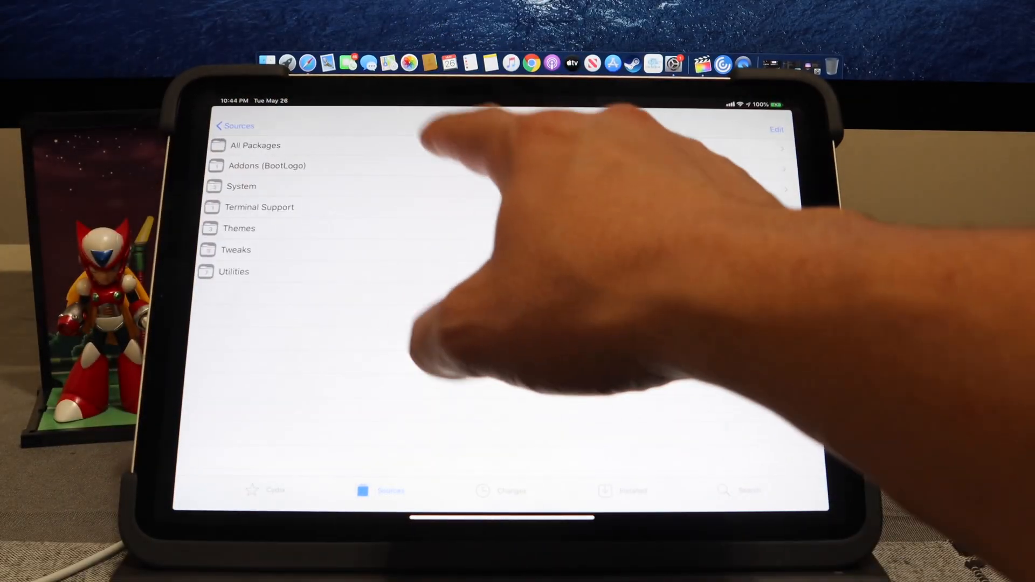
List all packages in Karen's repo and queue AppSync Unified for installation
{"action": "left_click", "coordinate": [256, 144]}
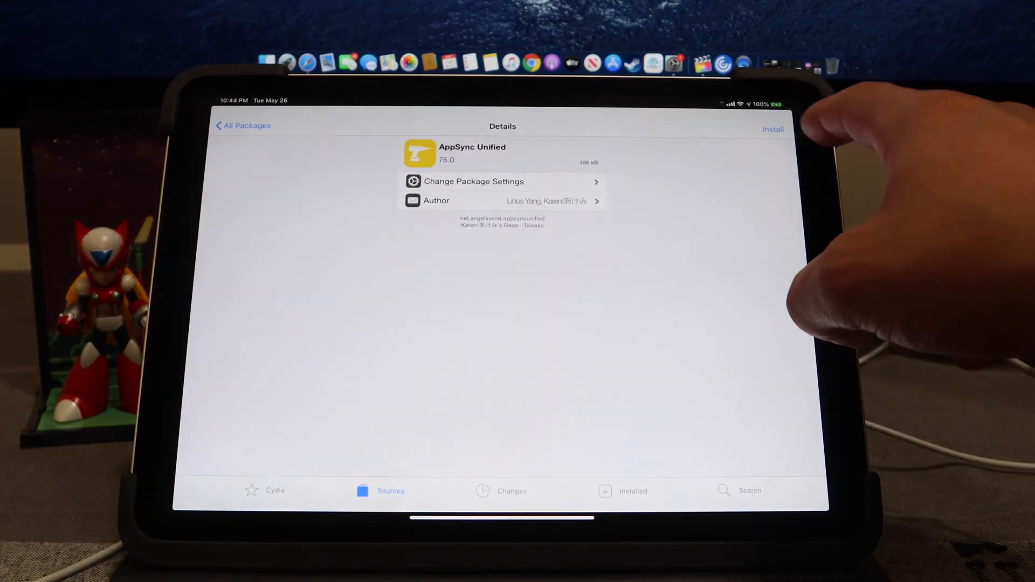
{"action": "left_click", "coordinate": [771, 129]}
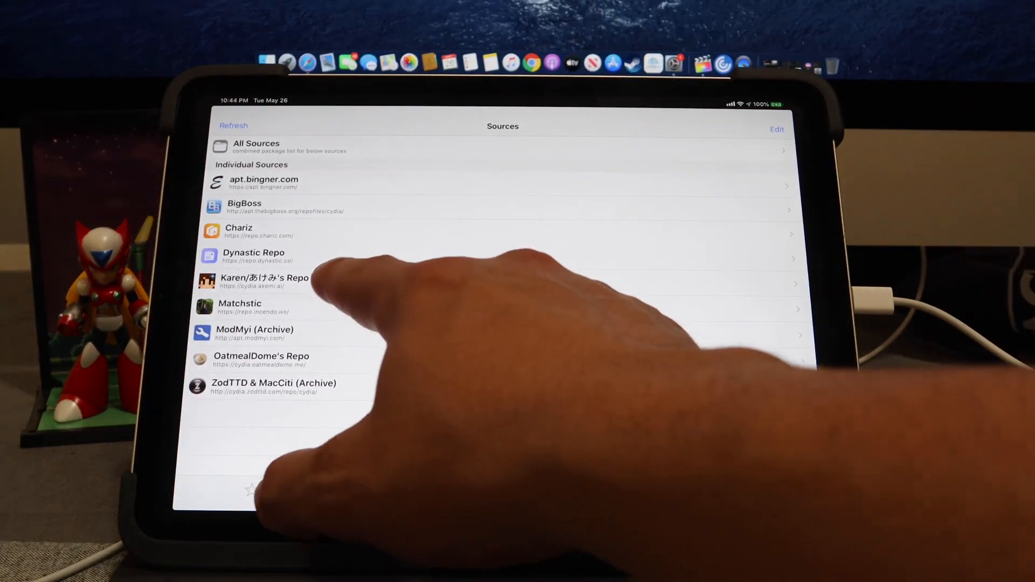
Install ReProvision from Matchstic's repo along with the queued AppSync Unified
{"action": "left_click", "coordinate": [263, 282]}
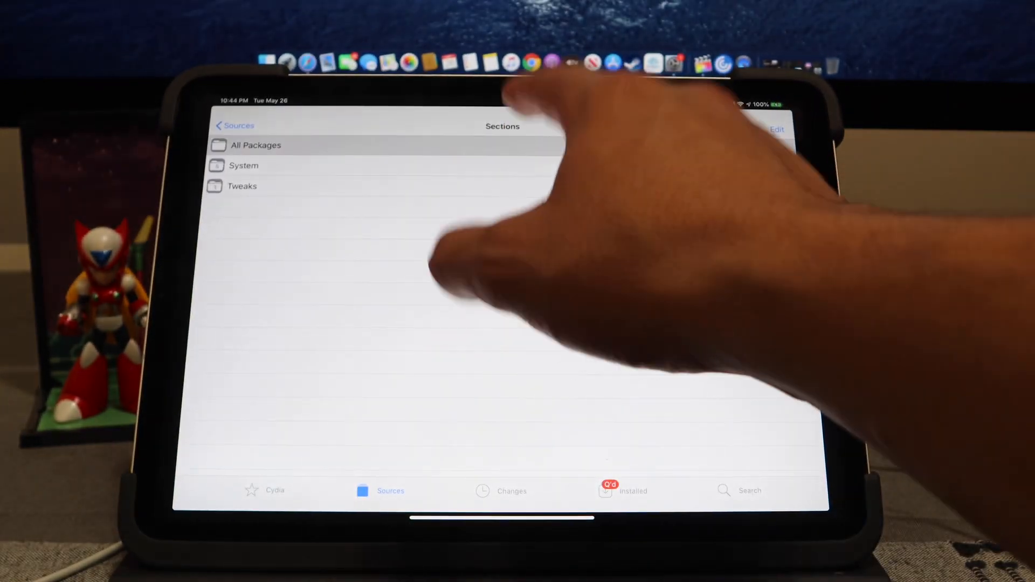
{"action": "left_click", "coordinate": [257, 145]}
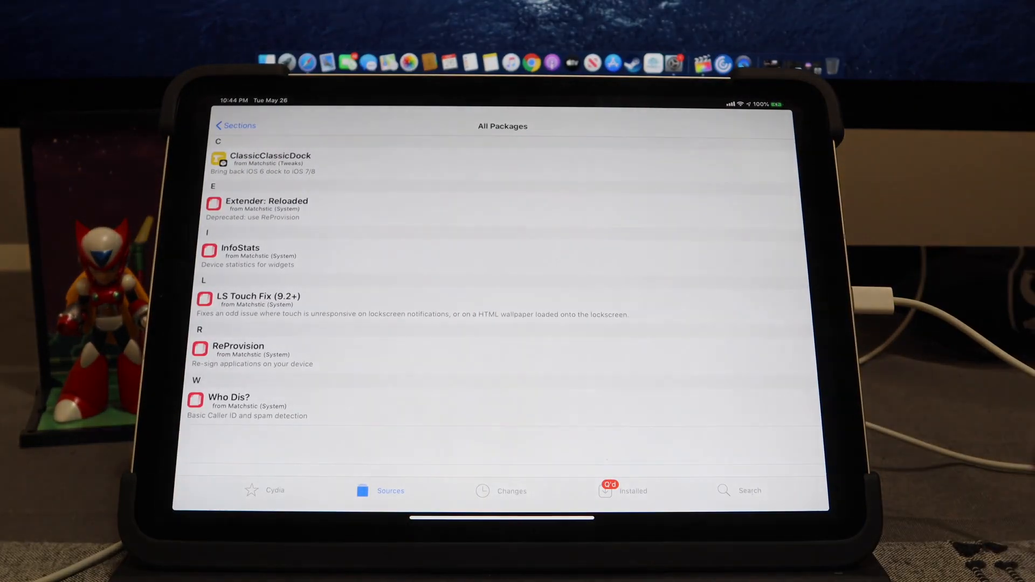
{"action": "left_click", "coordinate": [238, 349]}
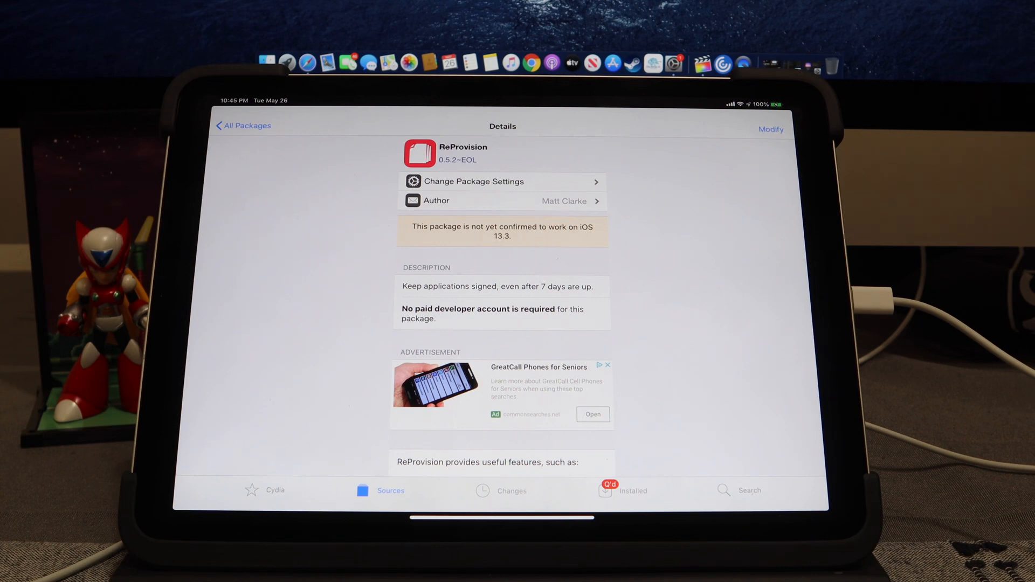
{"action": "left_click", "coordinate": [770, 129]}
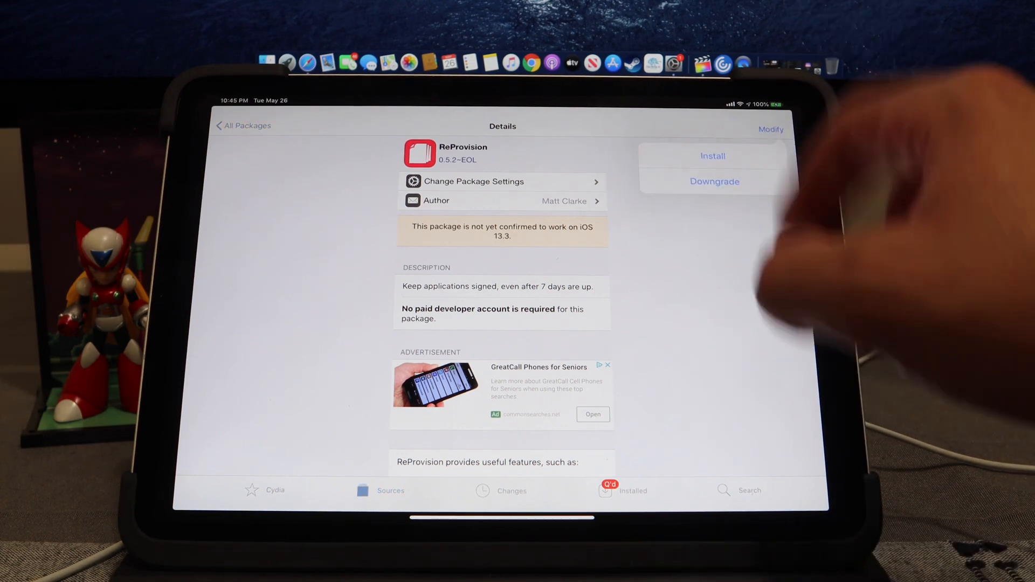
{"action": "left_click", "coordinate": [712, 156]}
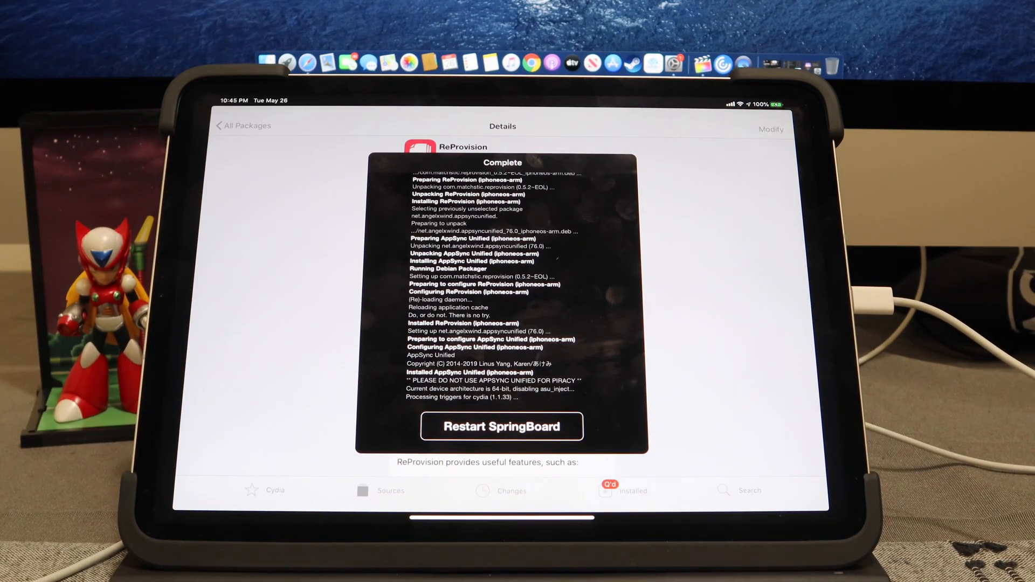
Restart SpringBoard so the ReProvision icon appears on the Home Screen
{"action": "left_click", "coordinate": [502, 426]}
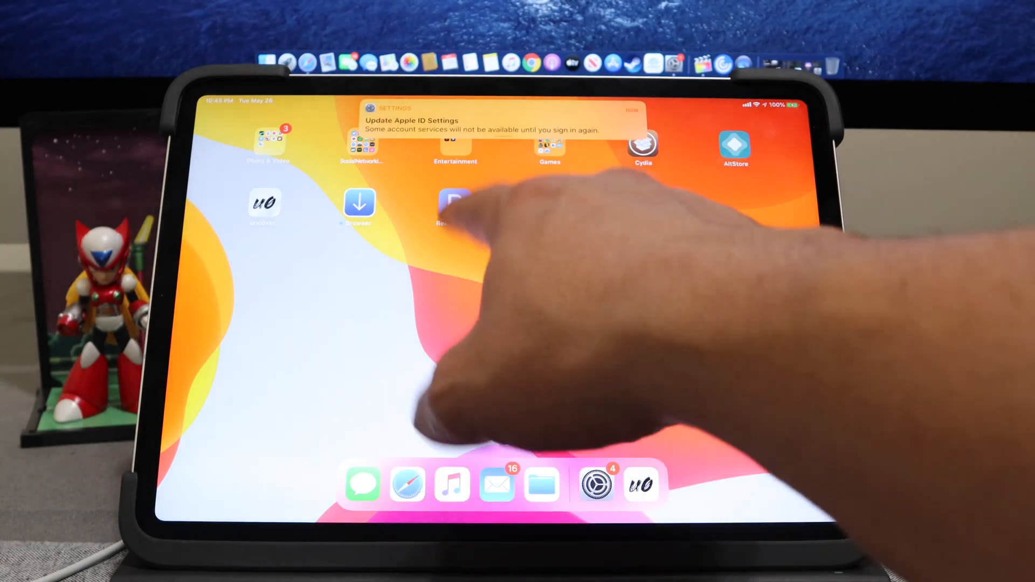
Launch ReProvision, sign in with the Apple ID and reach the Installed list with unc0ver
{"action": "left_click", "coordinate": [453, 205]}
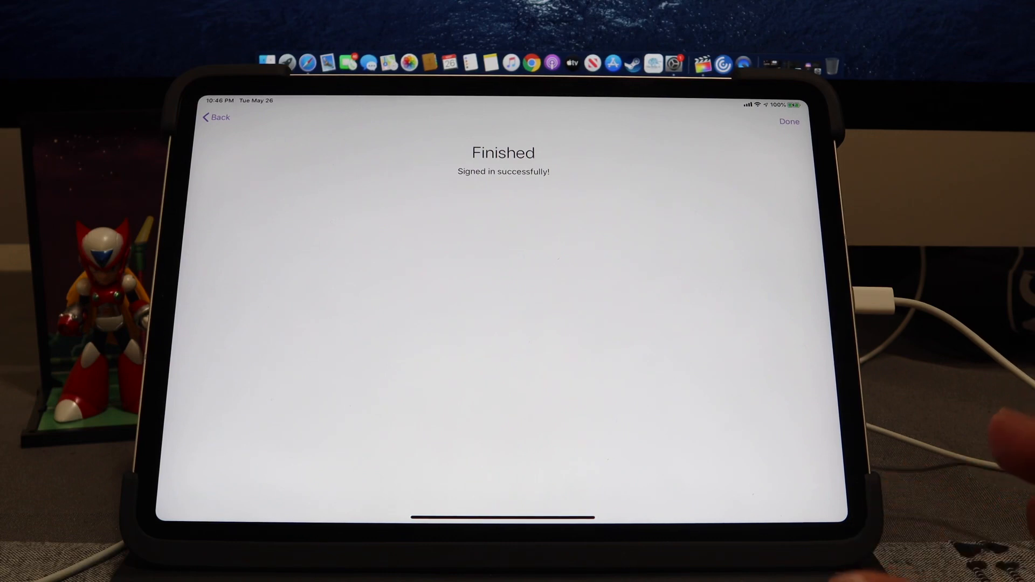
{"action": "left_click", "coordinate": [789, 121]}
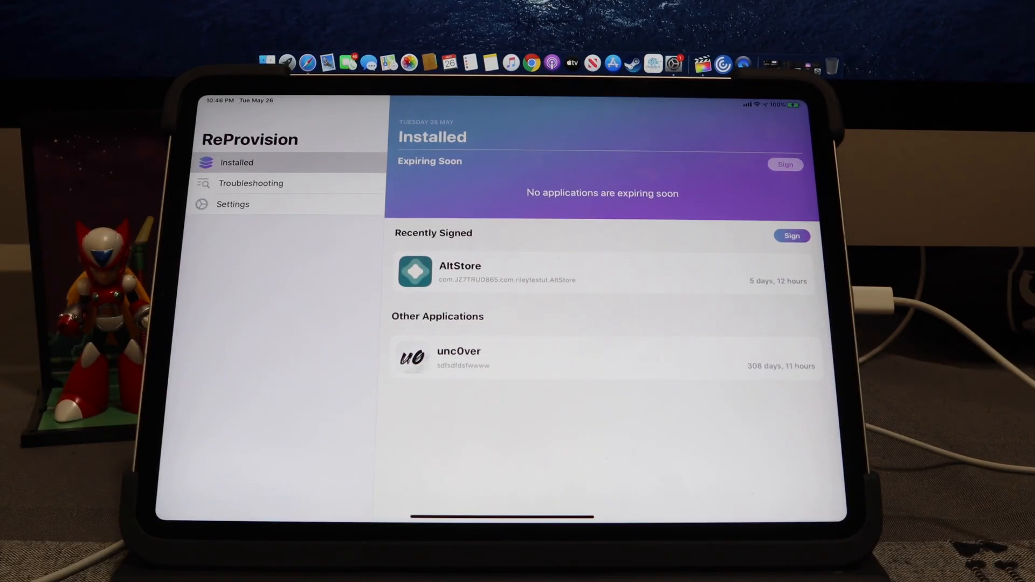
Set automatic re-signing to 6 Days Left in settings and view the Advanced options
{"action": "left_click", "coordinate": [233, 205]}
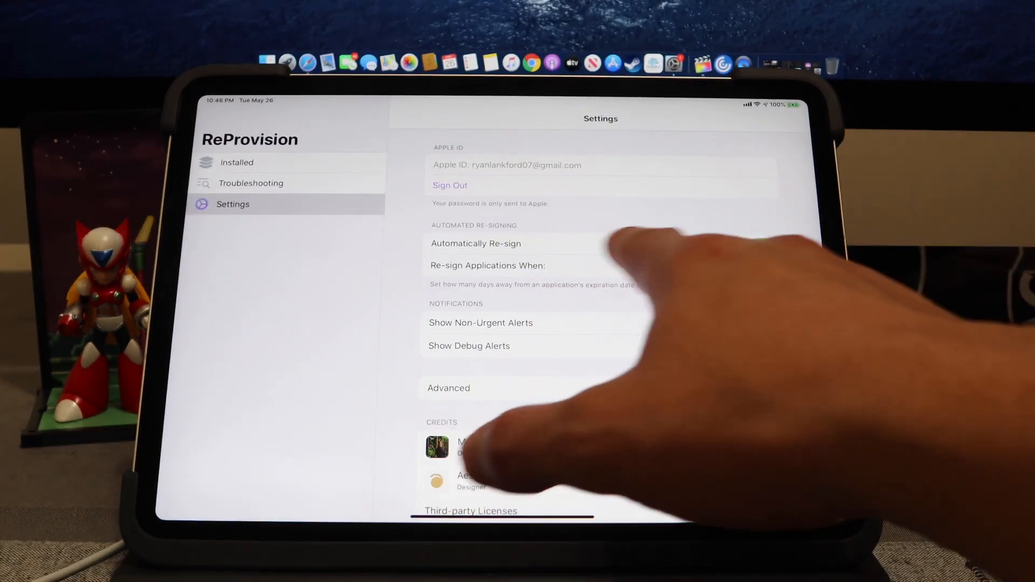
{"action": "left_click", "coordinate": [486, 265]}
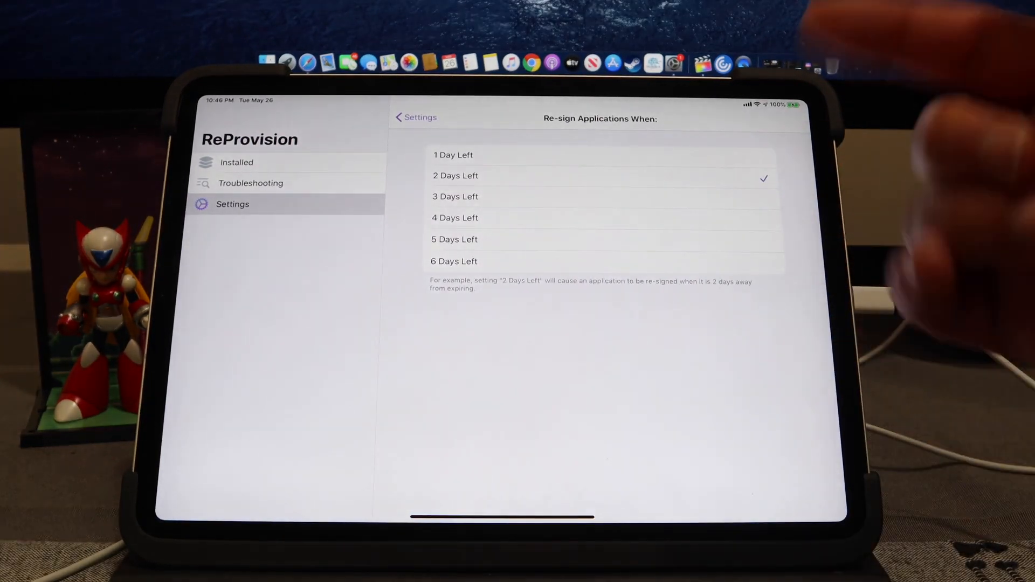
{"action": "left_click", "coordinate": [454, 261]}
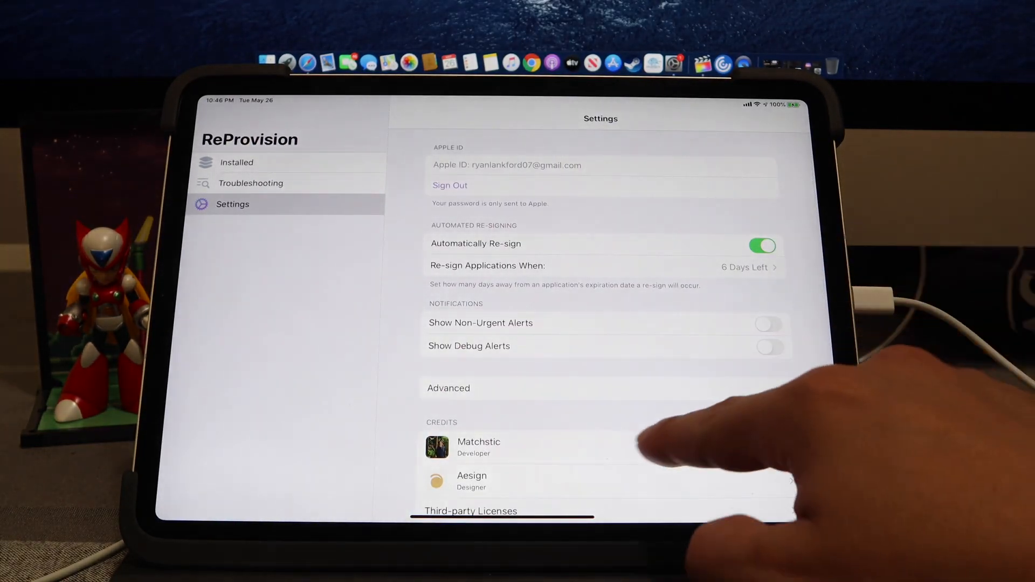
{"action": "left_click", "coordinate": [448, 388]}
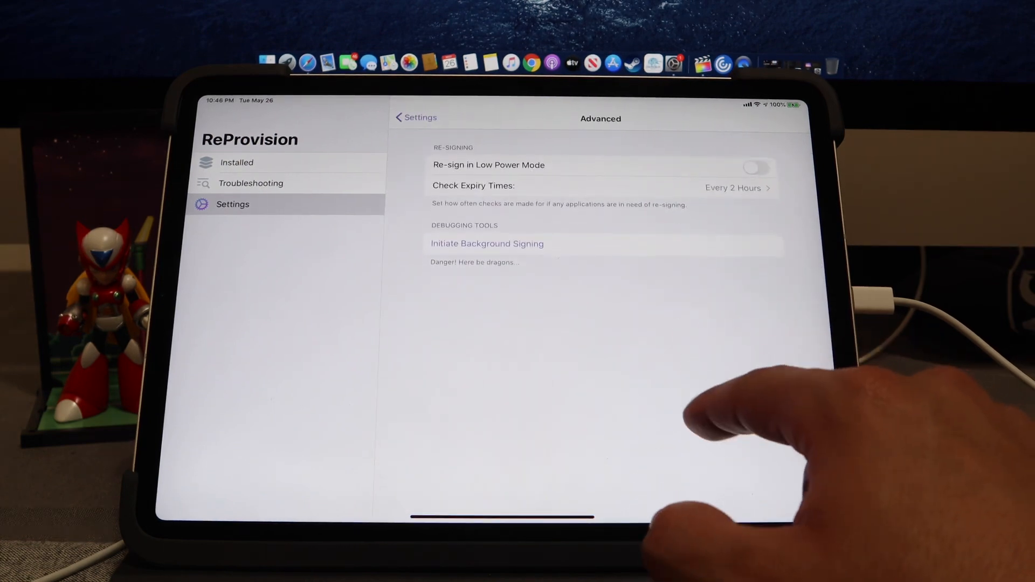
Go back to the main settings page and scroll down to the alert options
{"action": "left_click", "coordinate": [415, 117]}
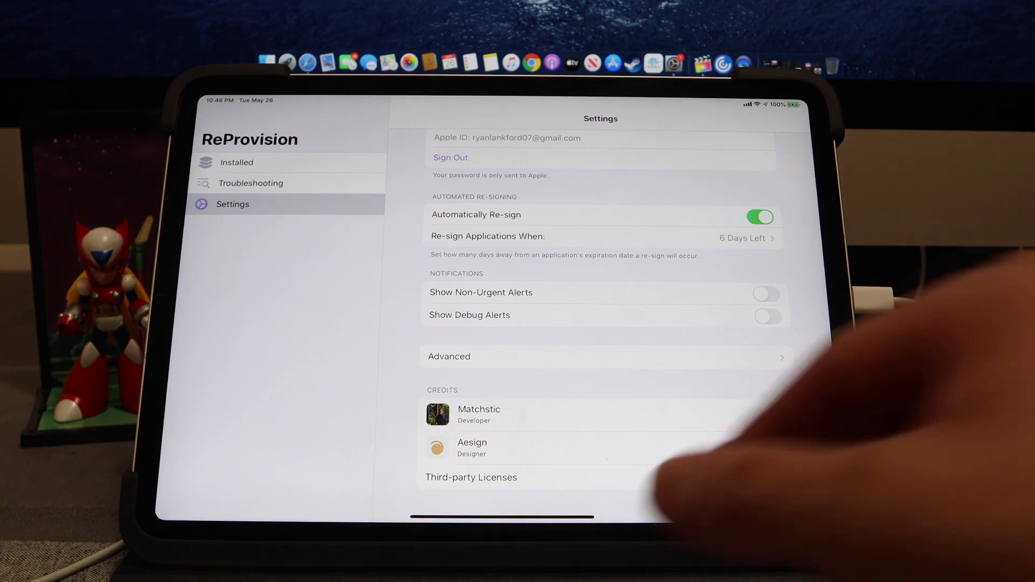
{"action": "scroll", "scroll_direction": "down", "scroll_amount": 3}
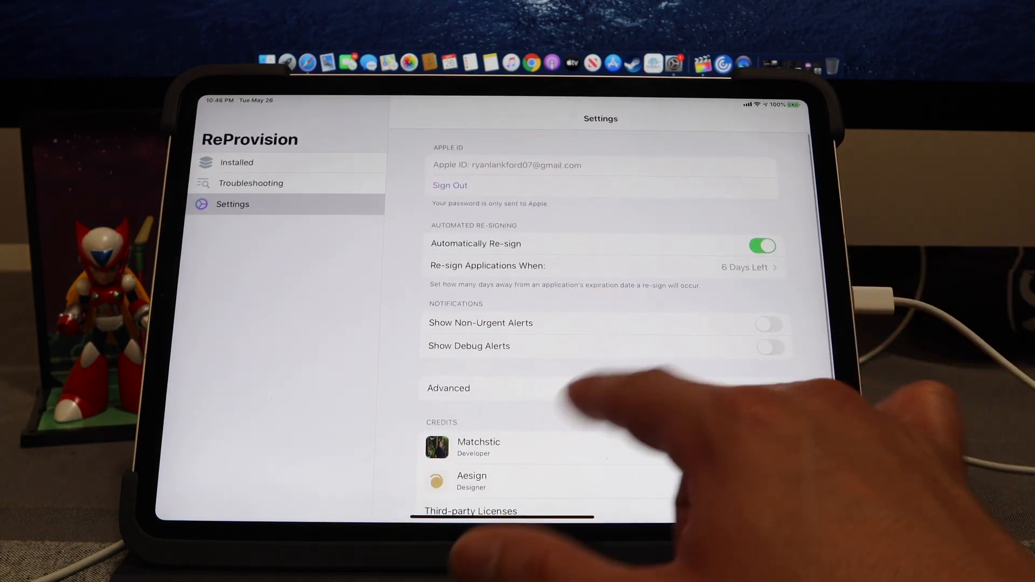
View the Troubleshooting guide listing common signing and certificate errors
{"action": "left_click", "coordinate": [250, 183]}
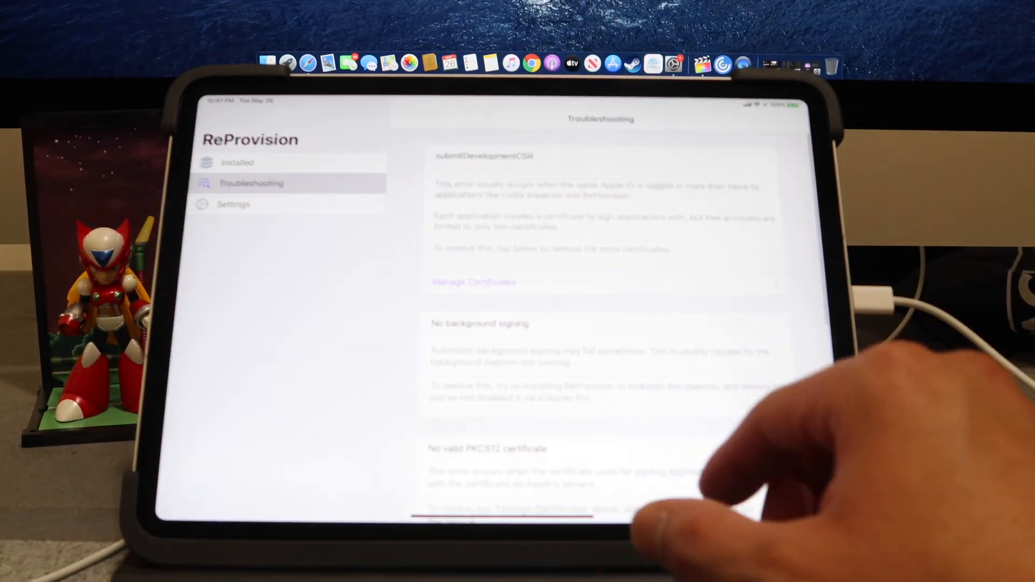
{"action": "left_click", "coordinate": [475, 281]}
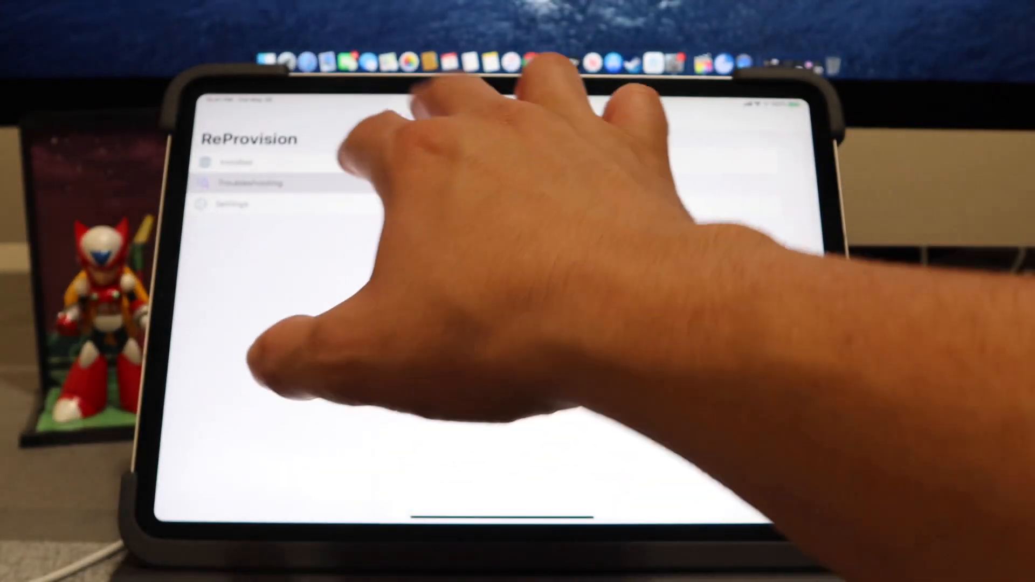
Attempt to re-sign unc0ver from the Installed list, confirming the certificate-replacement warning
{"action": "left_click", "coordinate": [237, 163]}
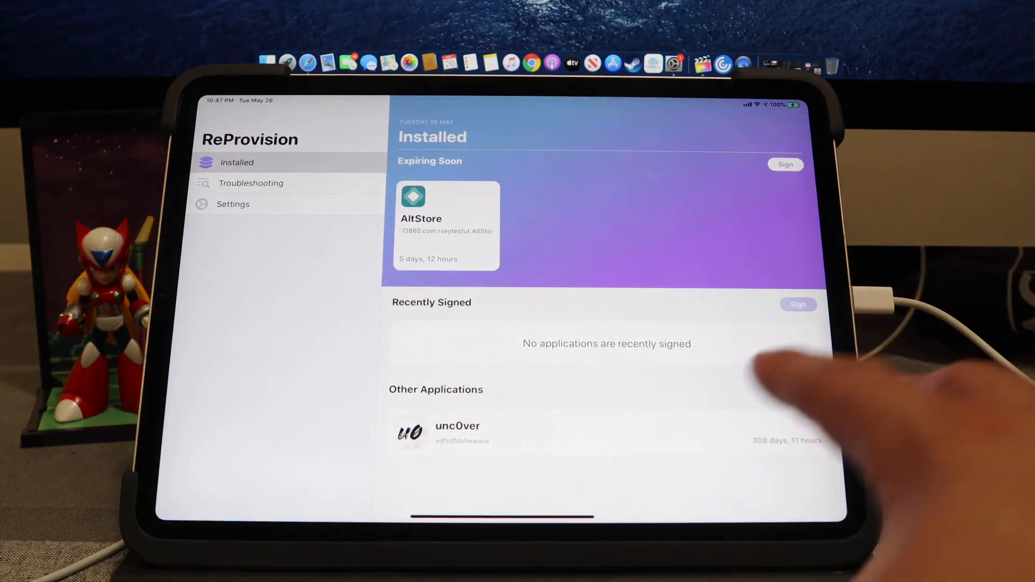
{"action": "left_click", "coordinate": [456, 433]}
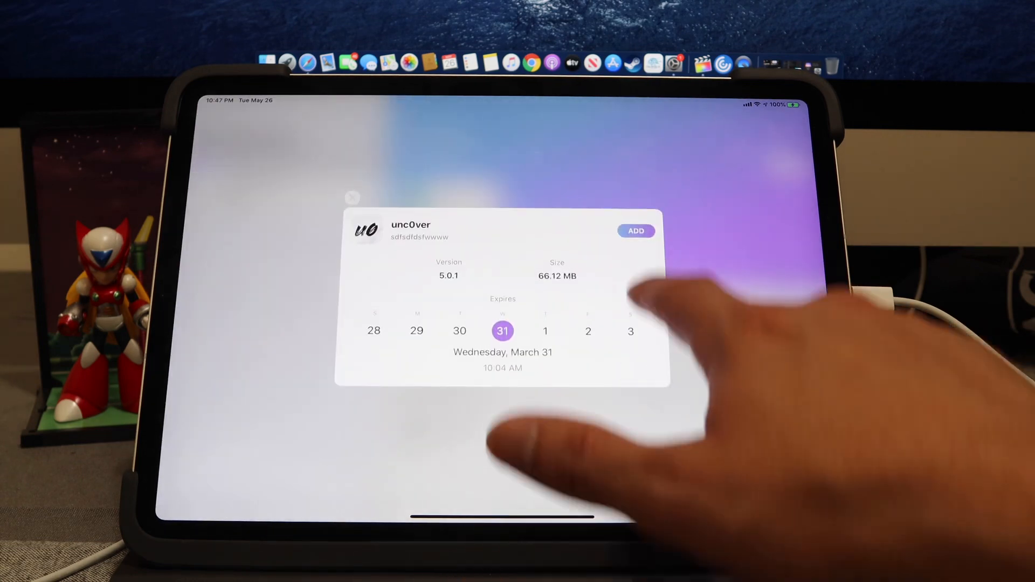
{"action": "left_click", "coordinate": [636, 231]}
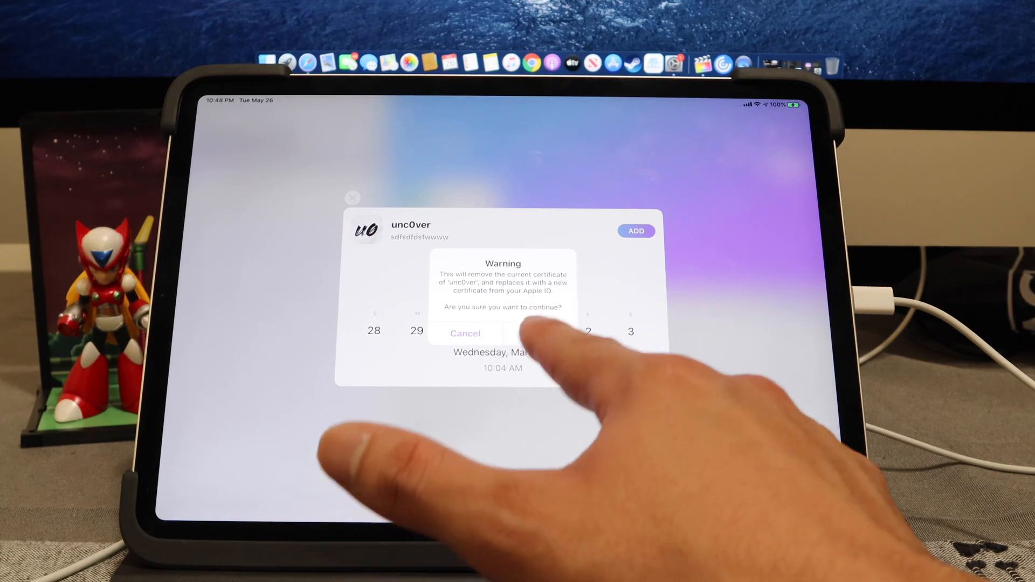
{"action": "left_click", "coordinate": [540, 332]}
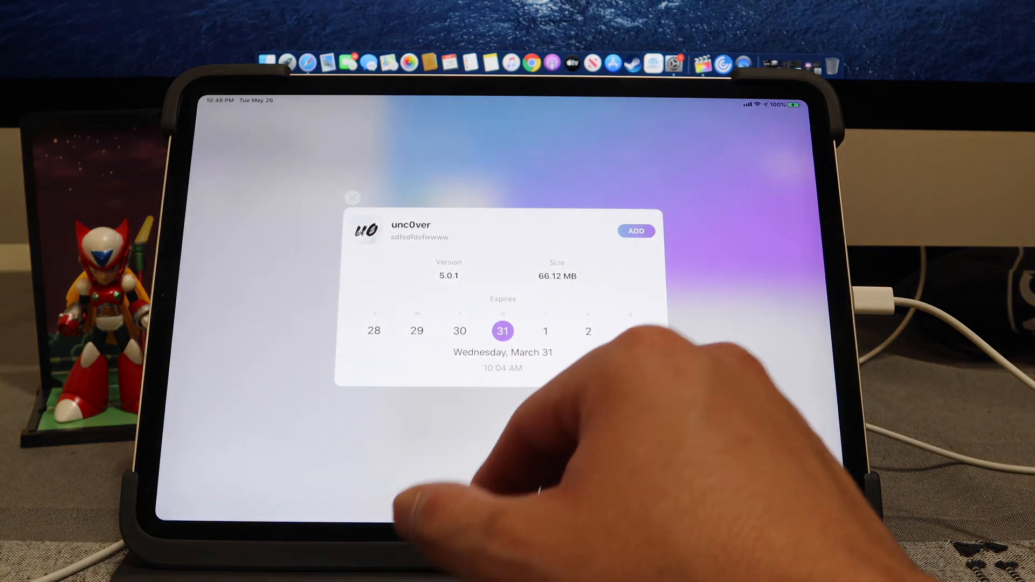
{"action": "left_click", "coordinate": [636, 231]}
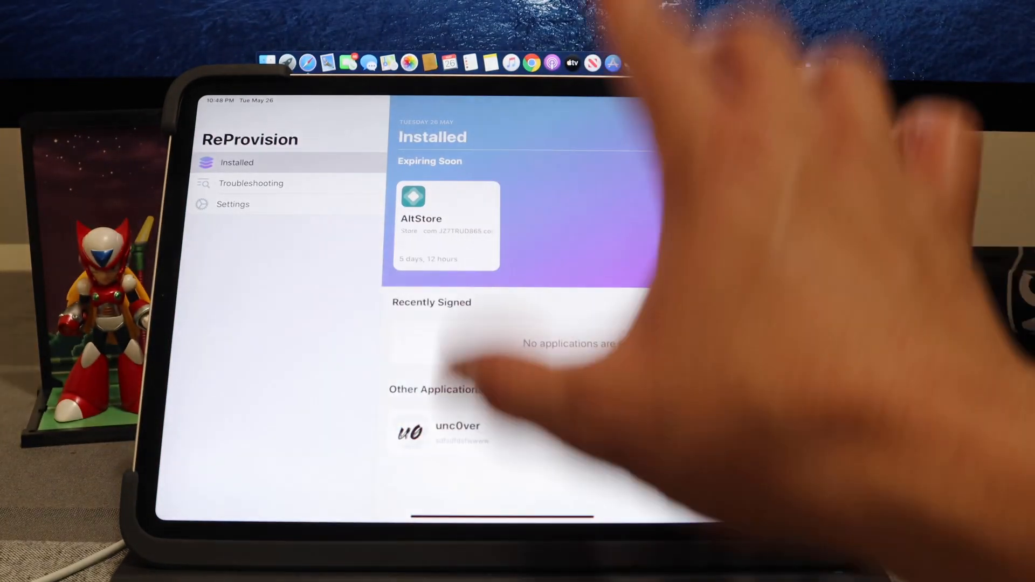
Revoke all signing certificates from Troubleshooting > Manage Certificates, clearing the AltStore one
{"action": "left_click", "coordinate": [251, 183]}
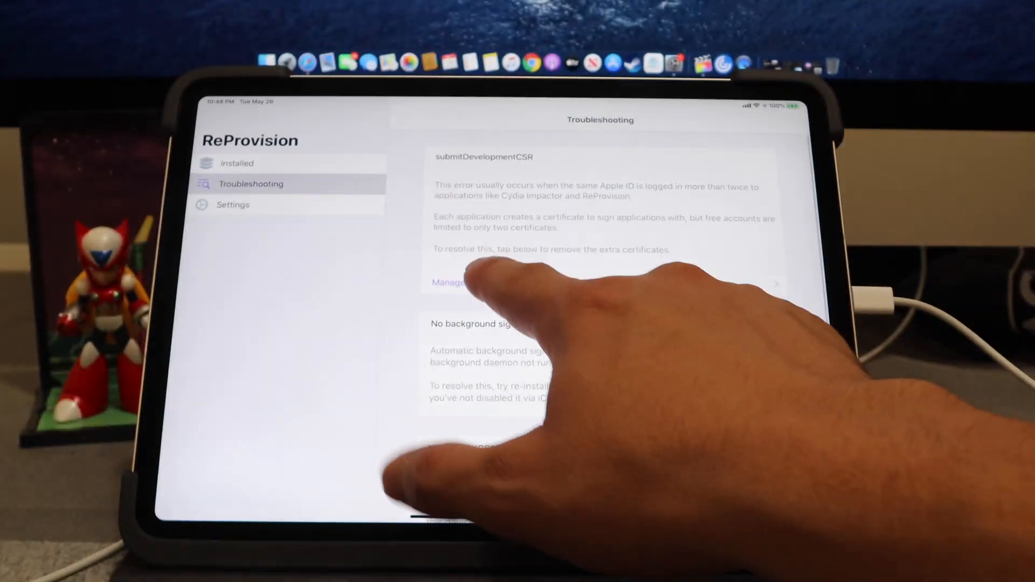
{"action": "left_click", "coordinate": [446, 282]}
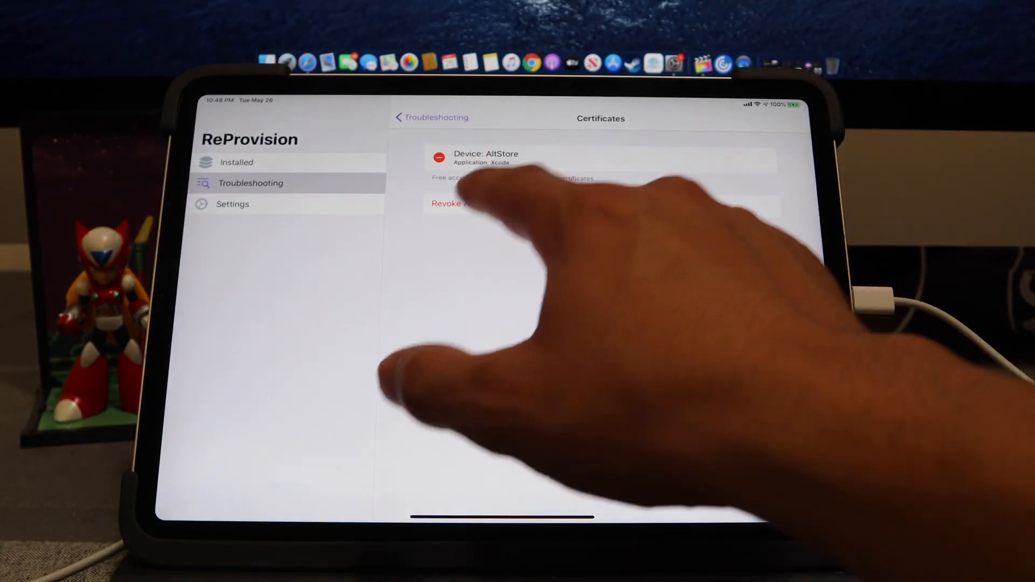
{"action": "left_click", "coordinate": [446, 203]}
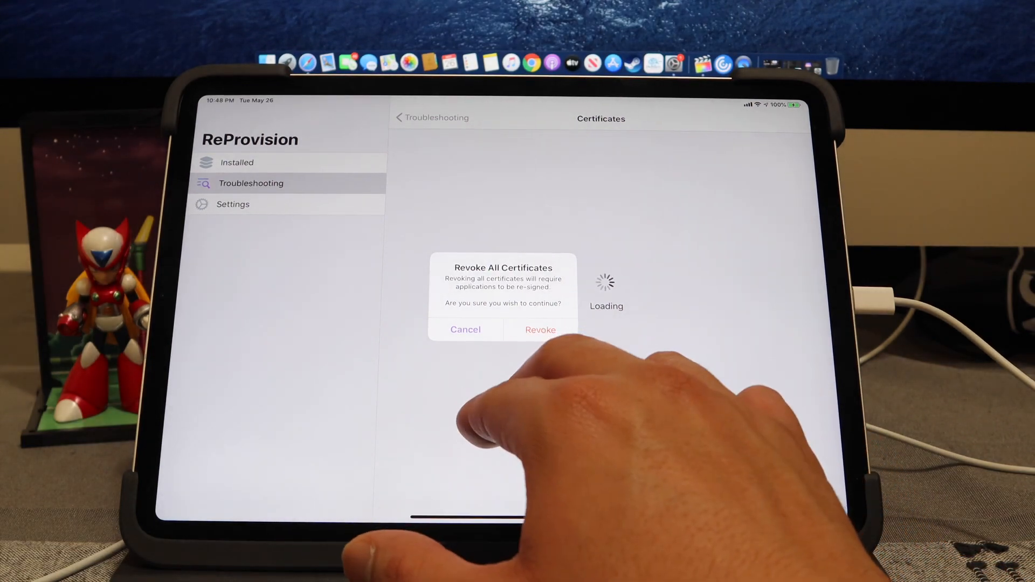
{"action": "left_click", "coordinate": [541, 330]}
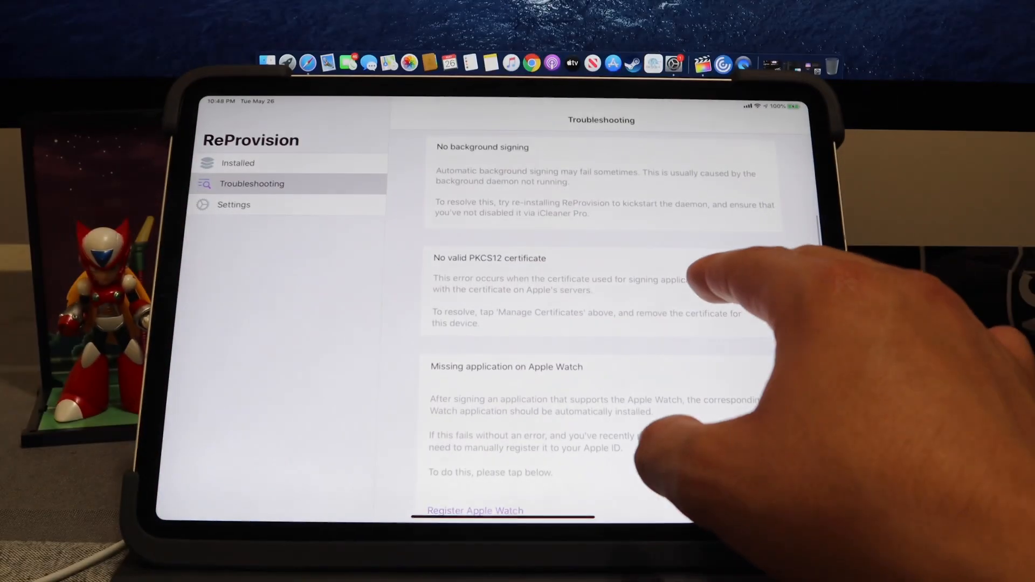
Re-sign unc0ver so it moves to Recently Signed with 6 days, 23 hours left
{"action": "left_click", "coordinate": [237, 163]}
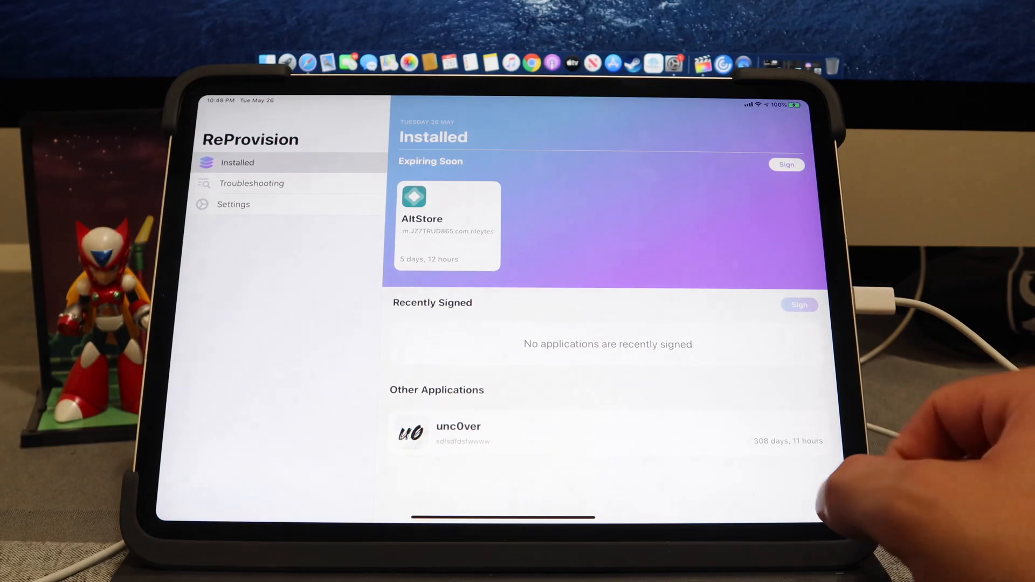
{"action": "left_click", "coordinate": [458, 433]}
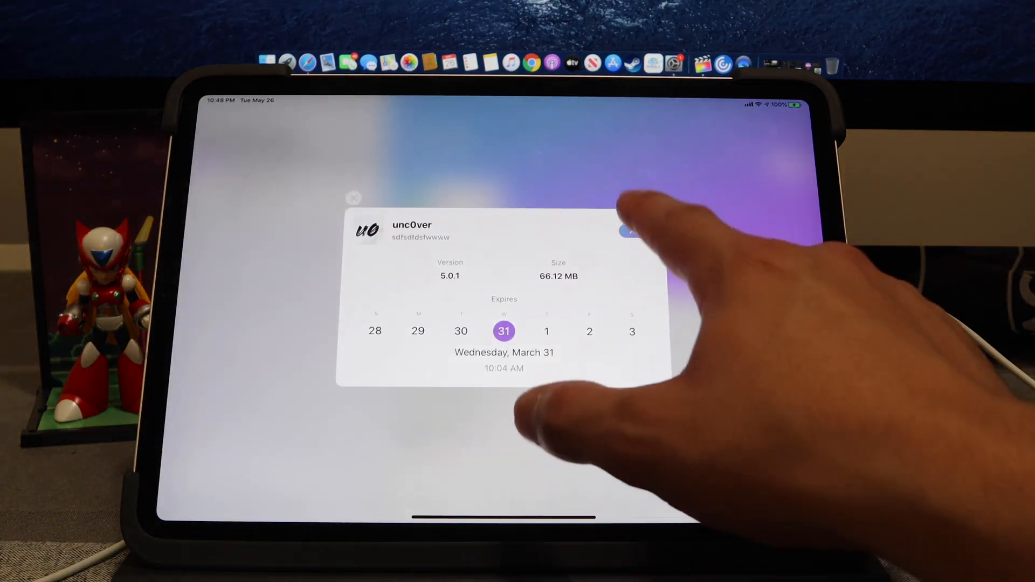
{"action": "left_click", "coordinate": [636, 231]}
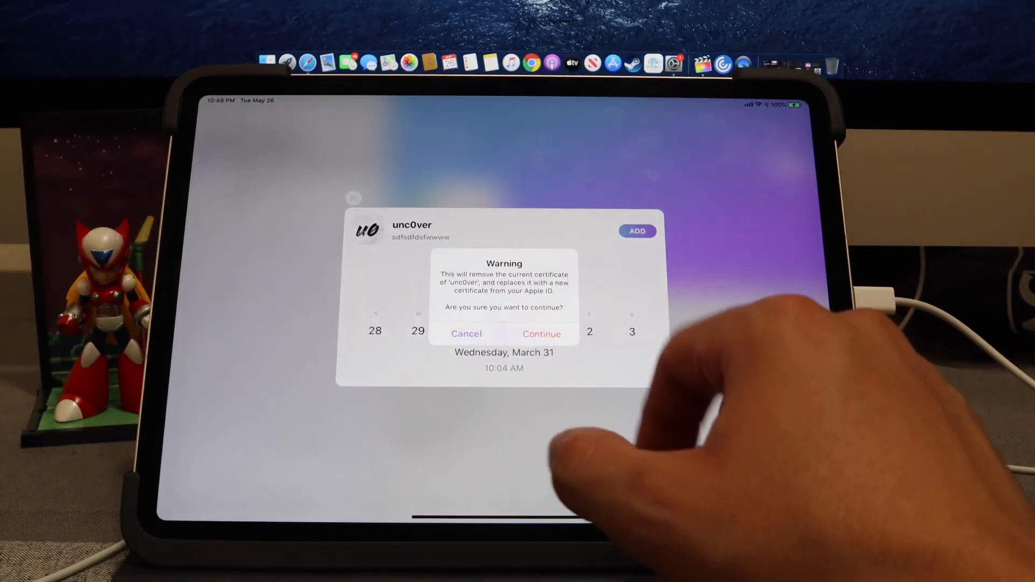
{"action": "left_click", "coordinate": [541, 334]}
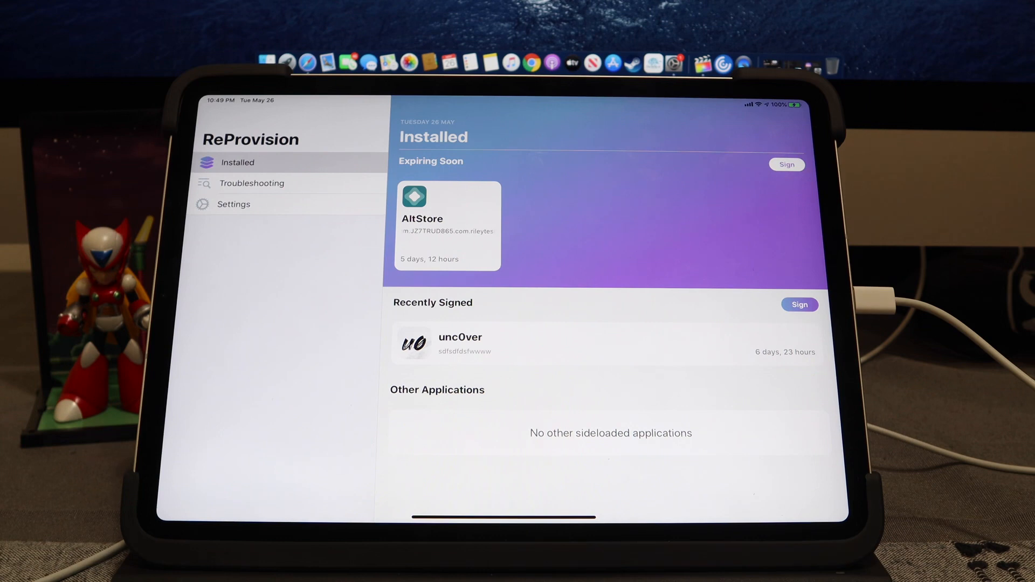
Review Manage Certificates, now listing a single ReProvision device certificate
{"action": "left_click", "coordinate": [252, 183]}
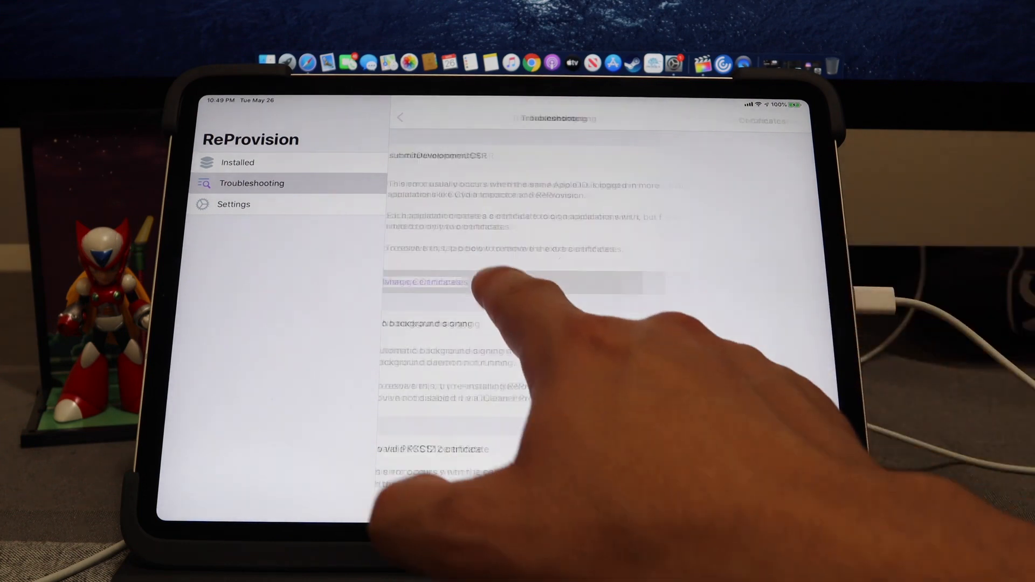
{"action": "left_click", "coordinate": [426, 282]}
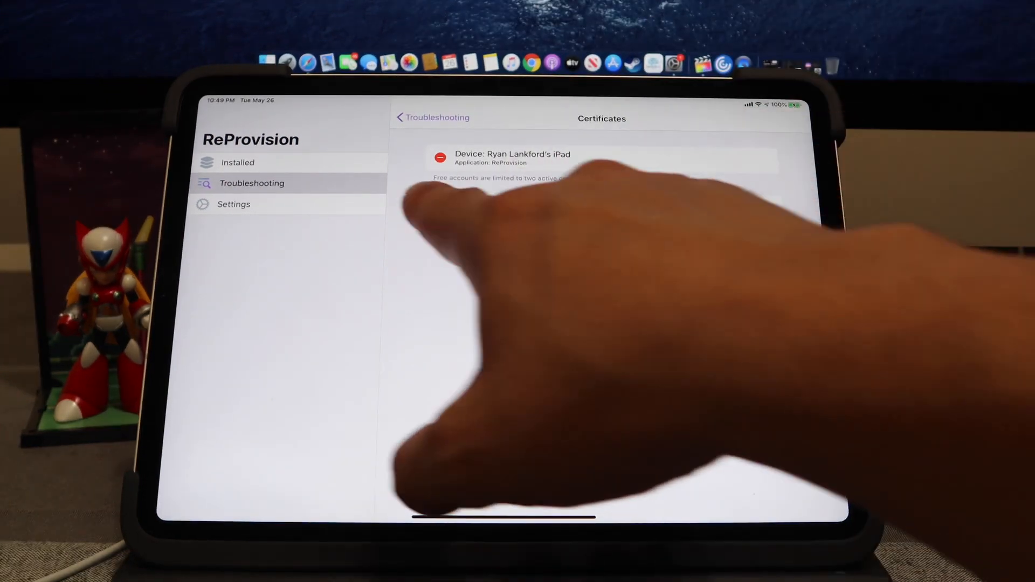